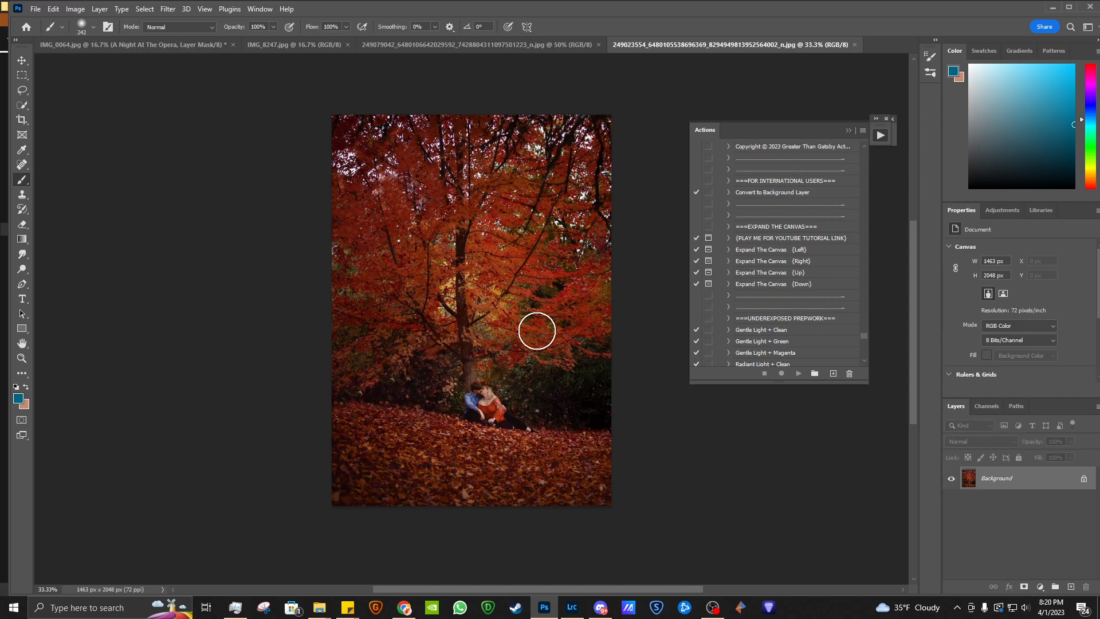
pyautogui.moveTo(912, 395)
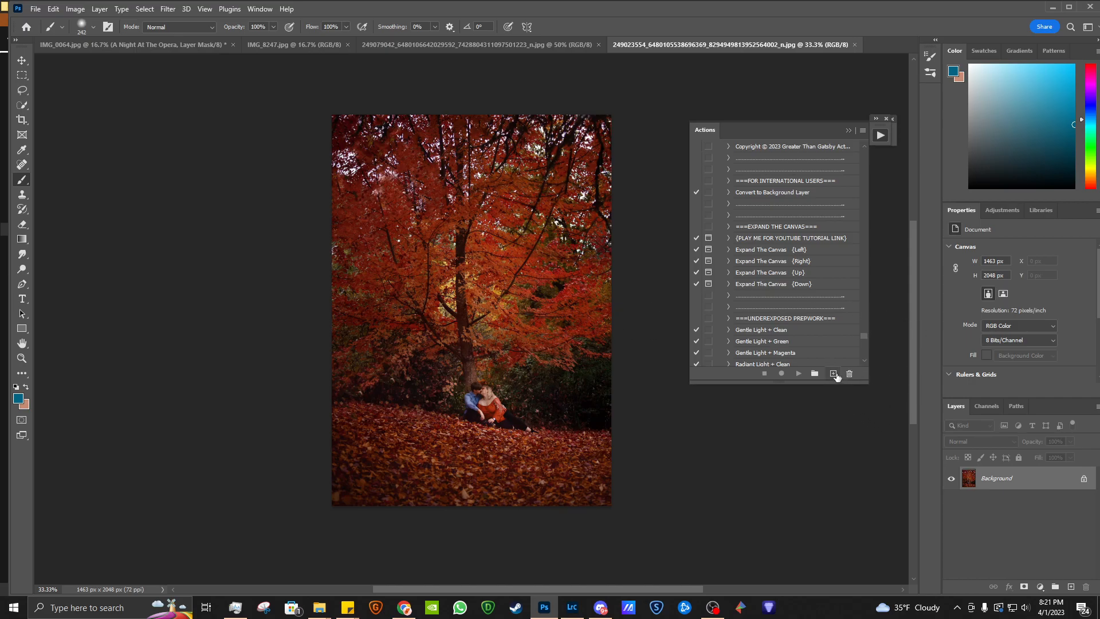
# Create and start recording the 'Holly' action in the Bohemian Rhapsody set, then scroll the preset list
pyautogui.click(833, 373)
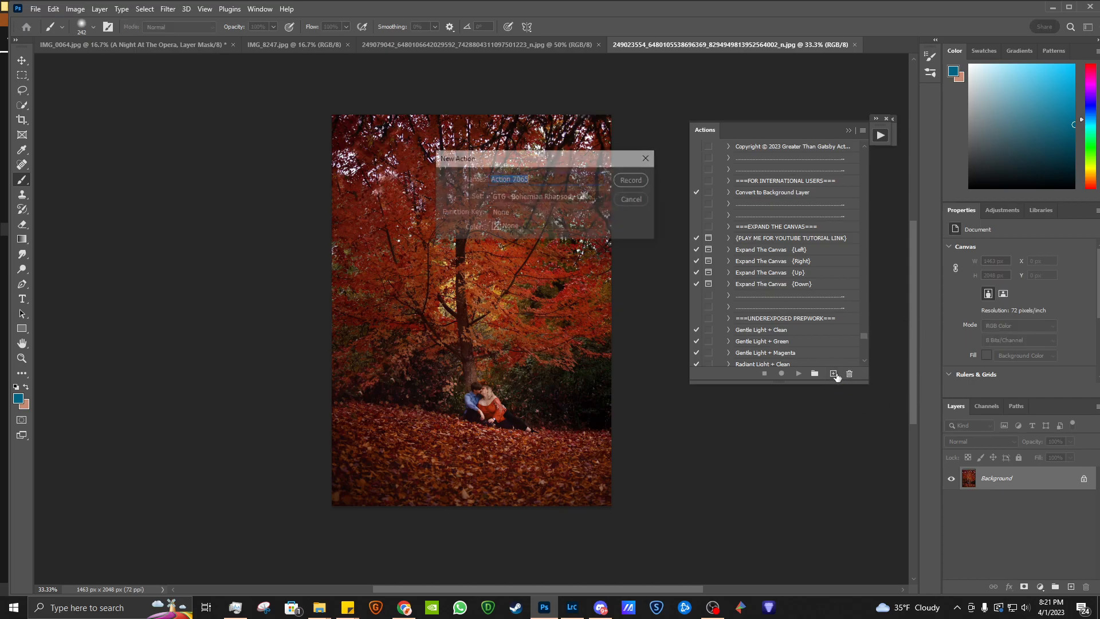
pyautogui.write('Holly')
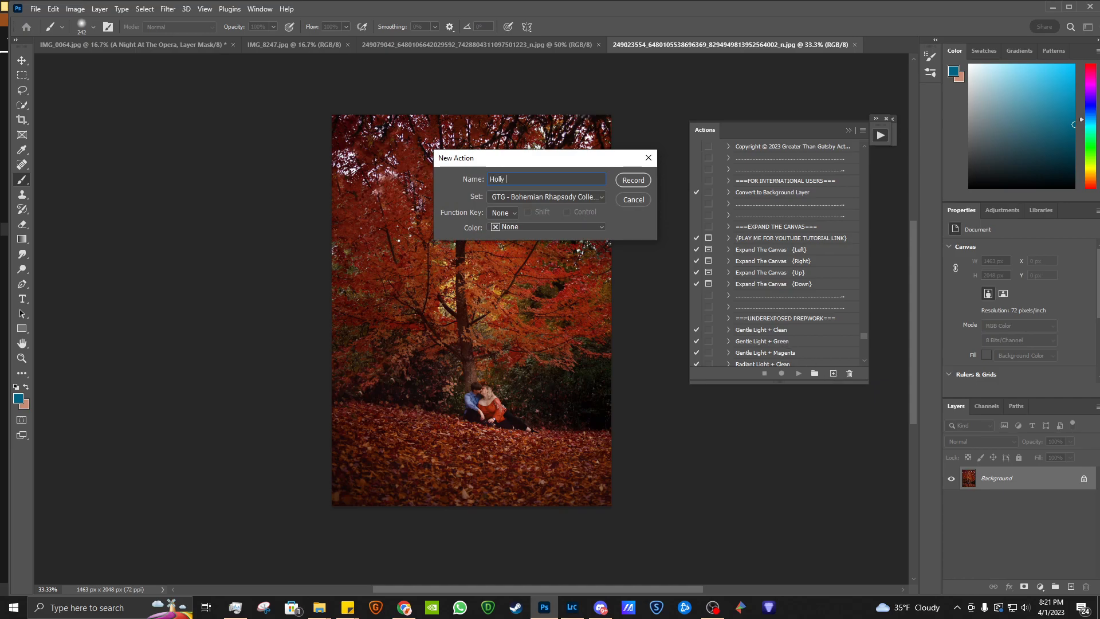
pyautogui.click(631, 181)
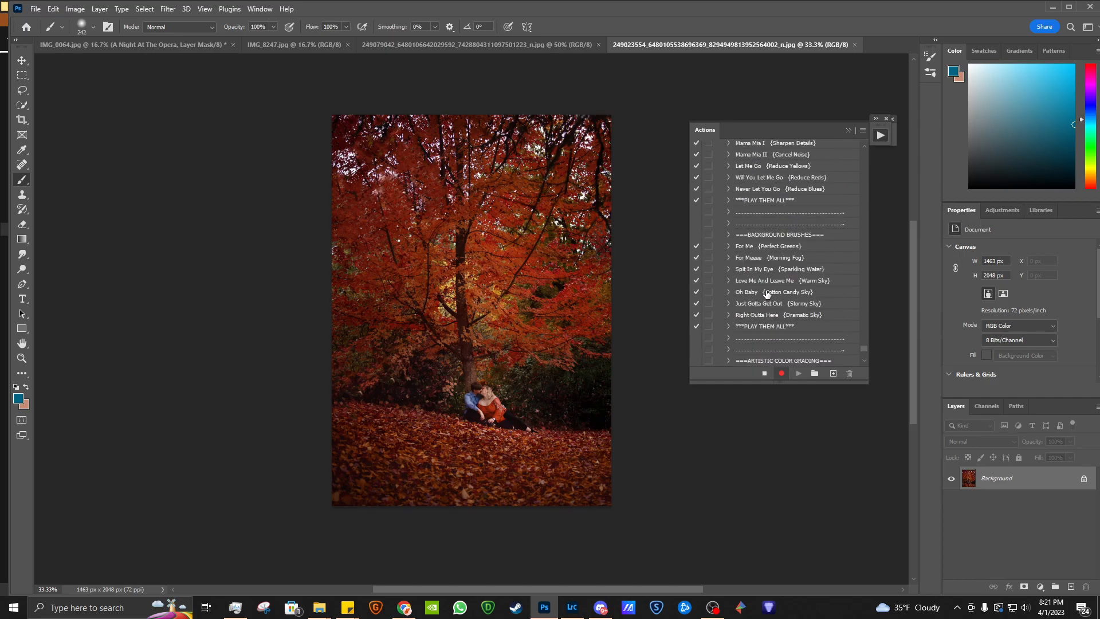
pyautogui.scroll(-3)
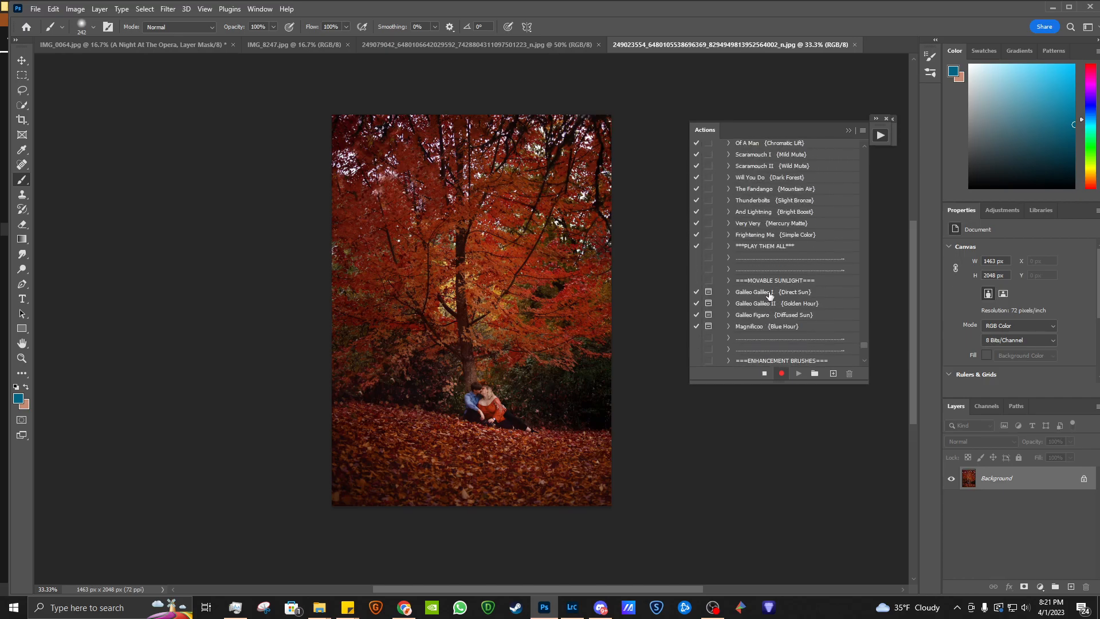
pyautogui.scroll(3)
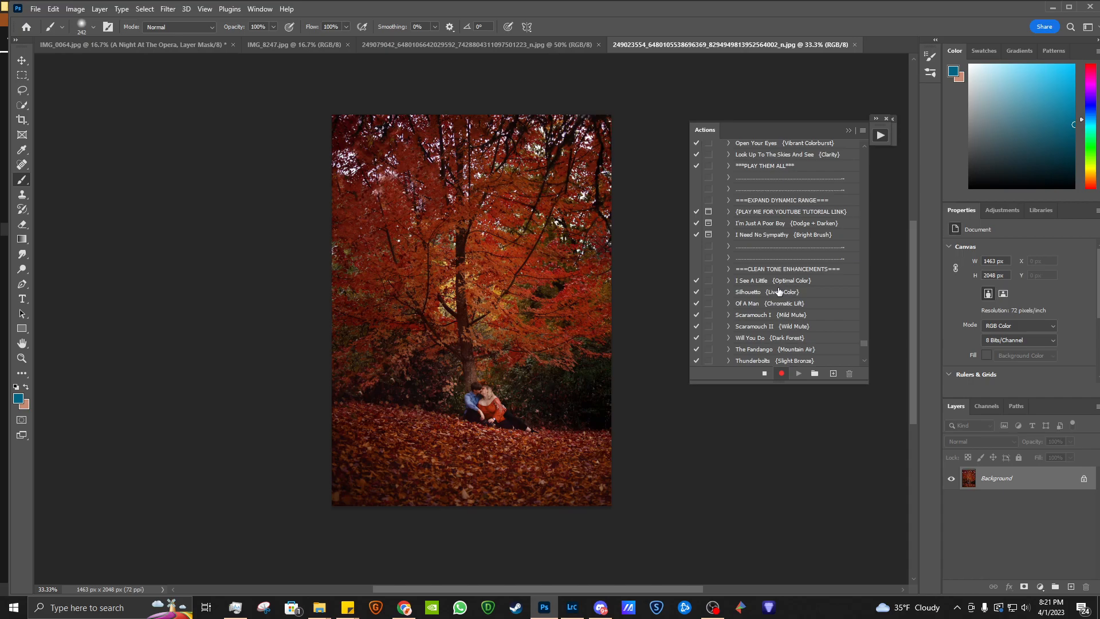
pyautogui.scroll(3)
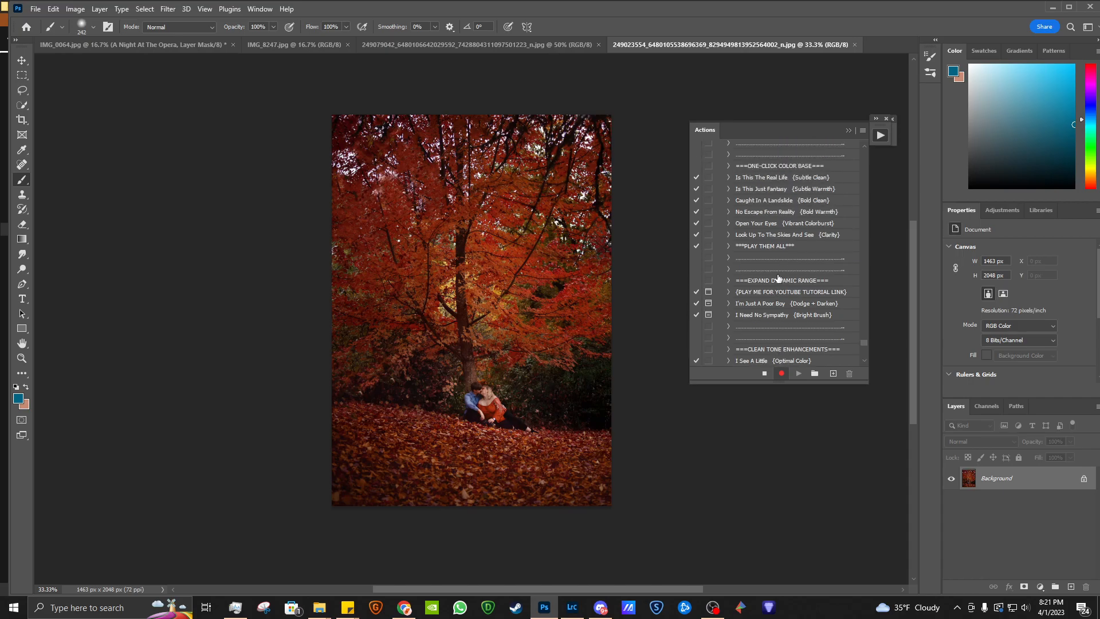
pyautogui.scroll(3)
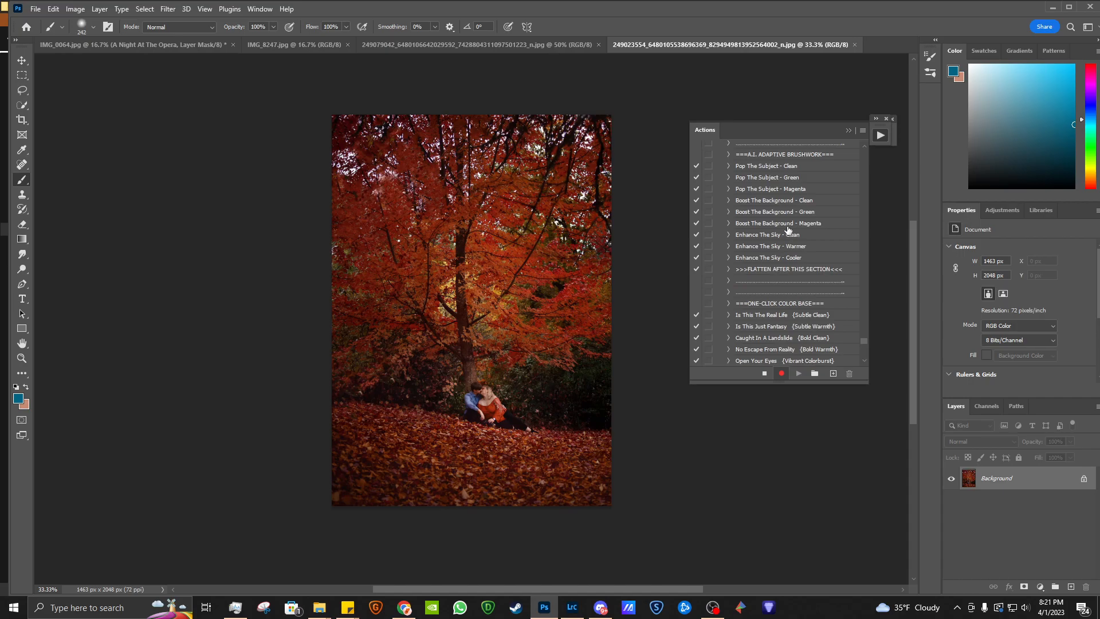
# While recording, play Boost The Background - Clean and Little High (Vibrant Color), adding both layers
pyautogui.click(797, 373)
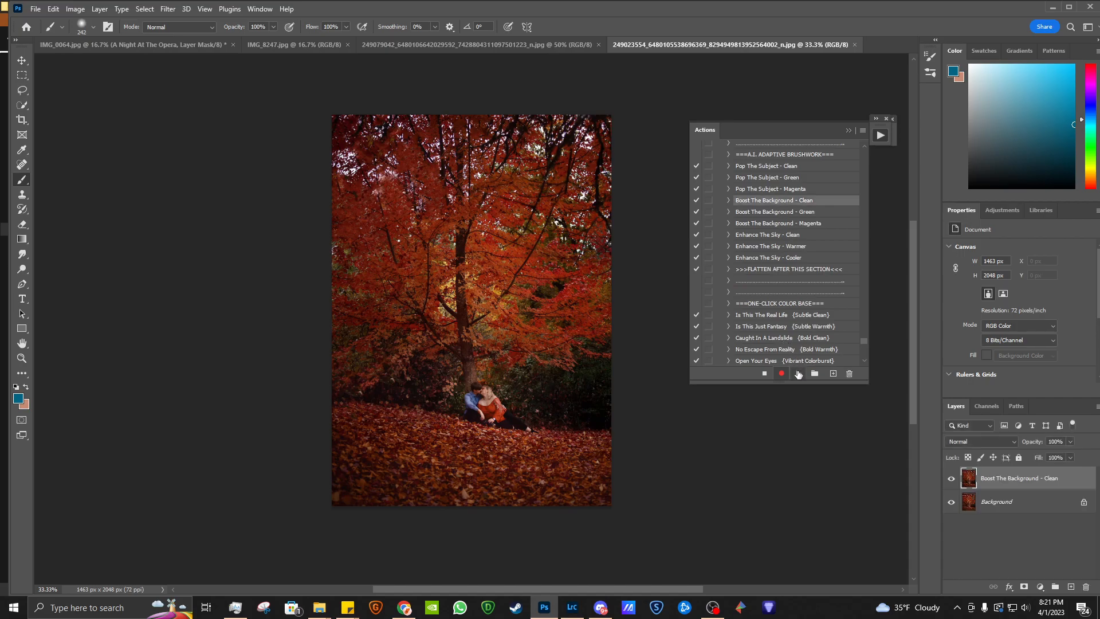
pyautogui.moveTo(796, 372)
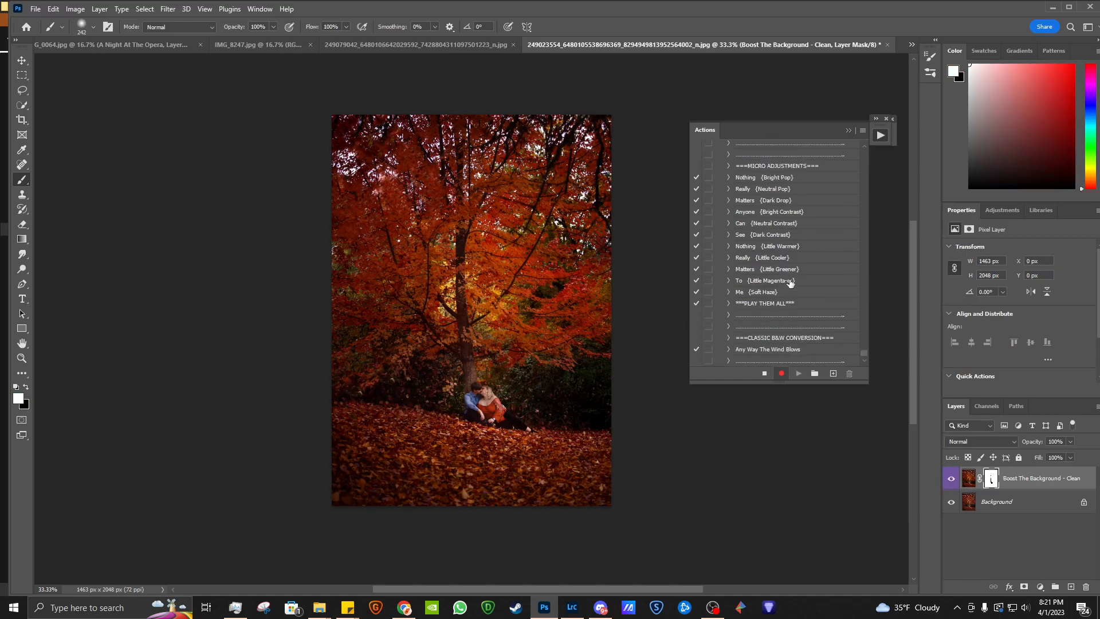
pyautogui.scroll(-3)
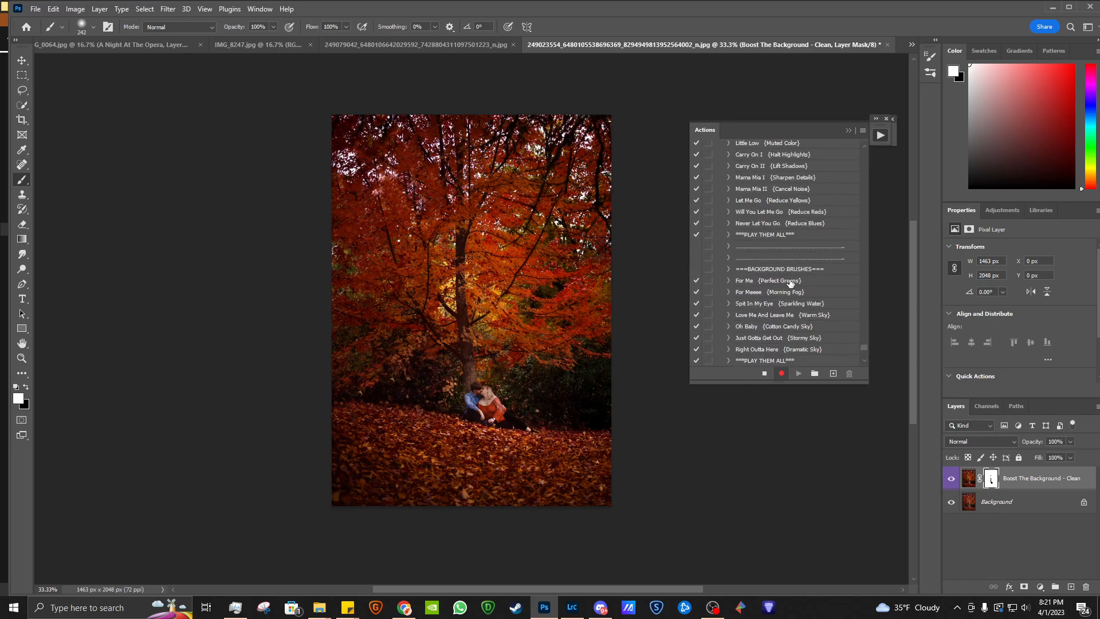
pyautogui.scroll(3)
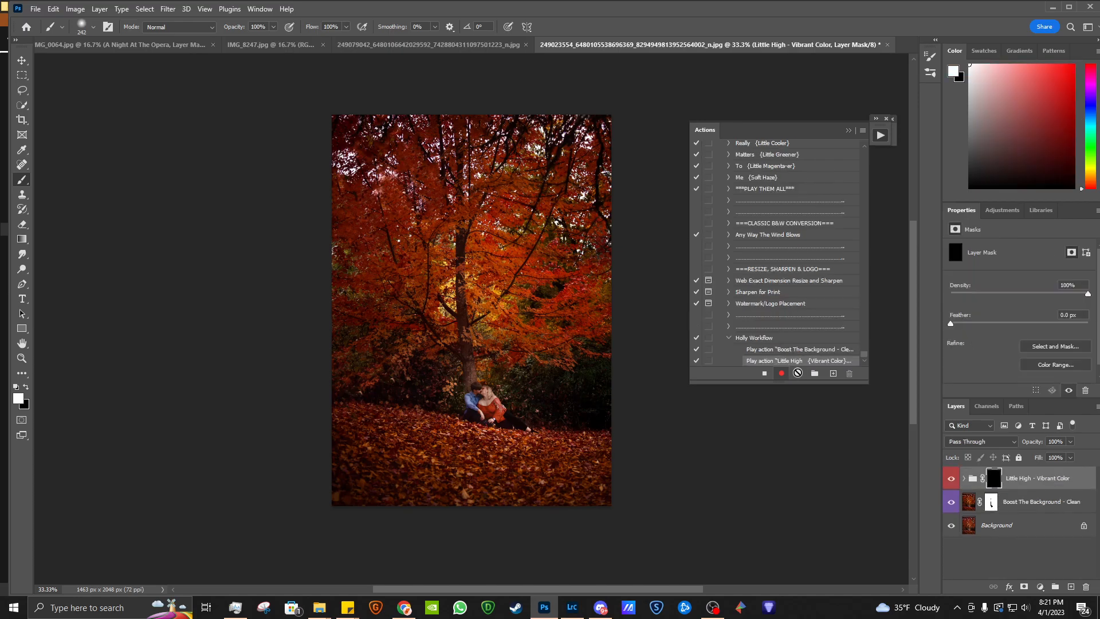
pyautogui.moveTo(793, 338)
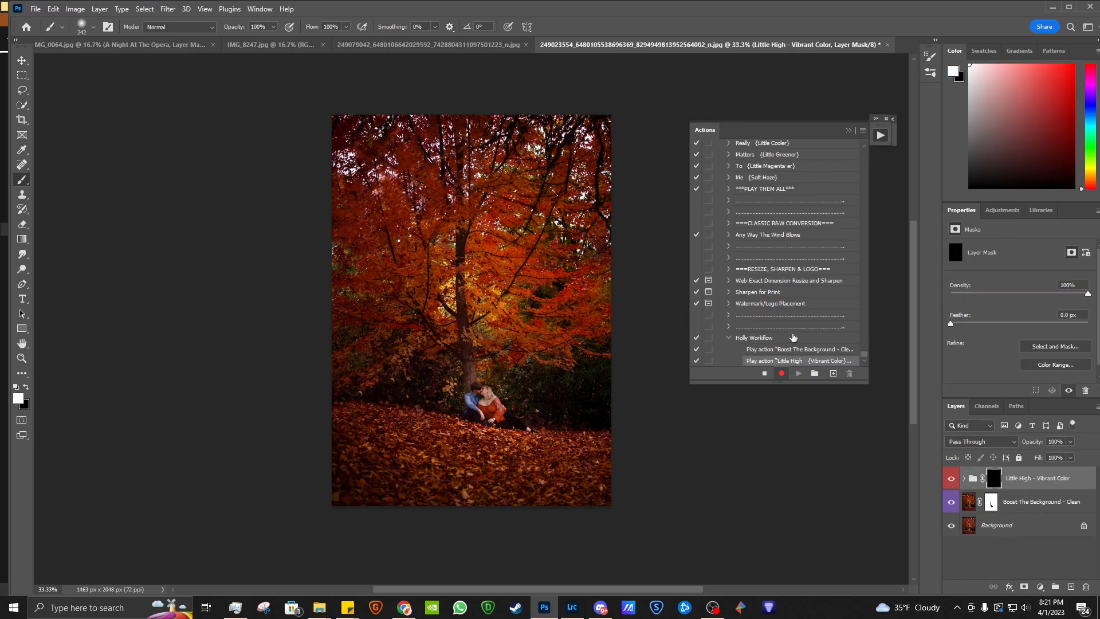
pyautogui.scroll(3)
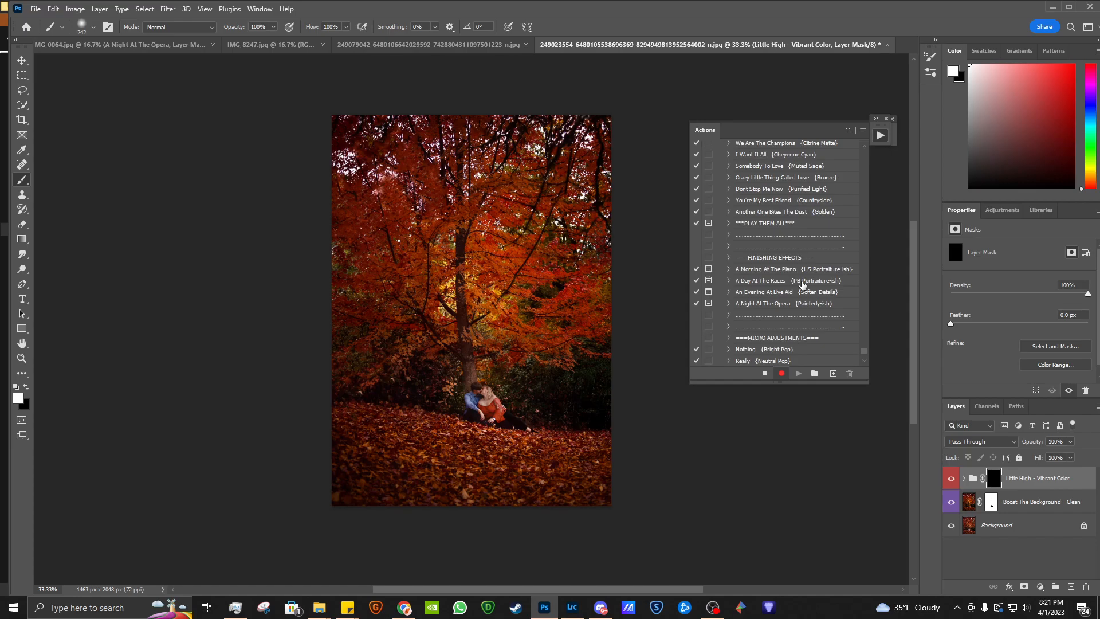
pyautogui.scroll(-3)
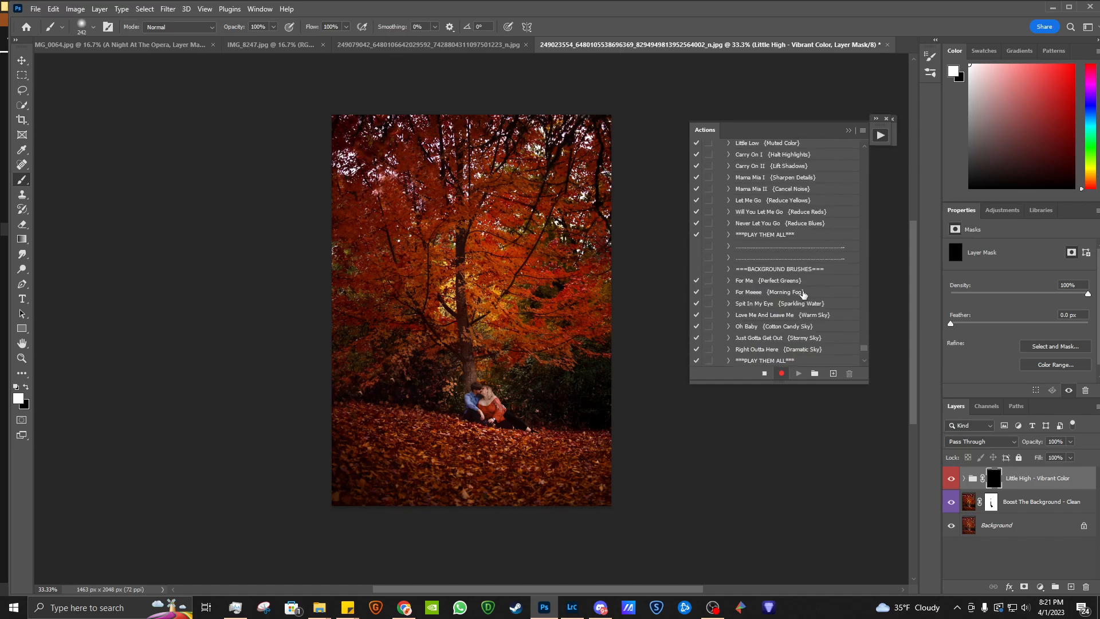
pyautogui.scroll(-3)
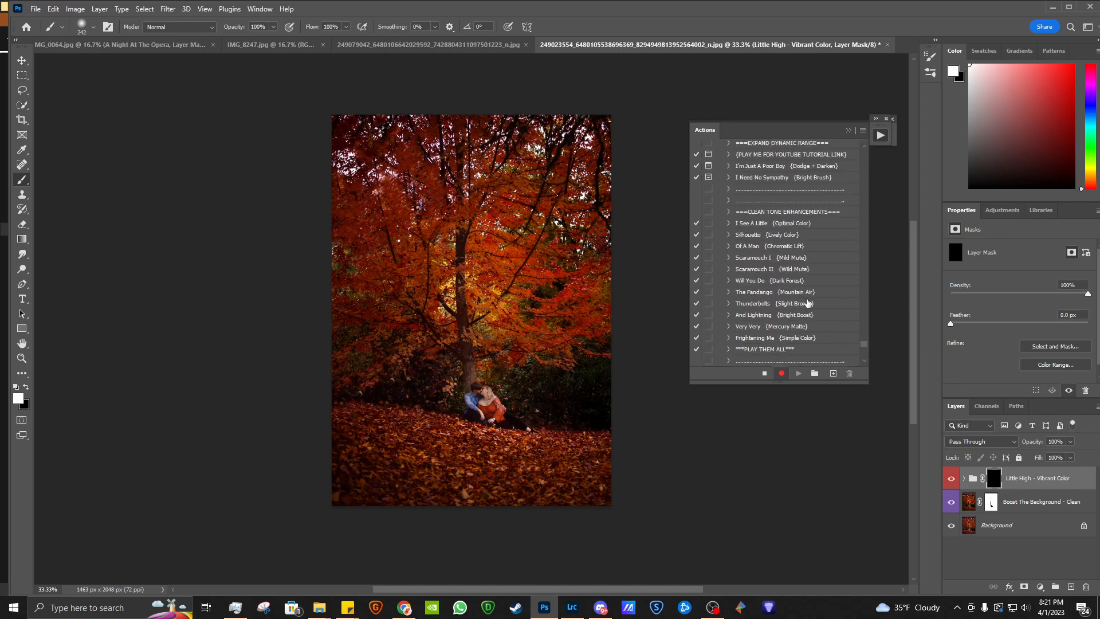
pyautogui.scroll(-3)
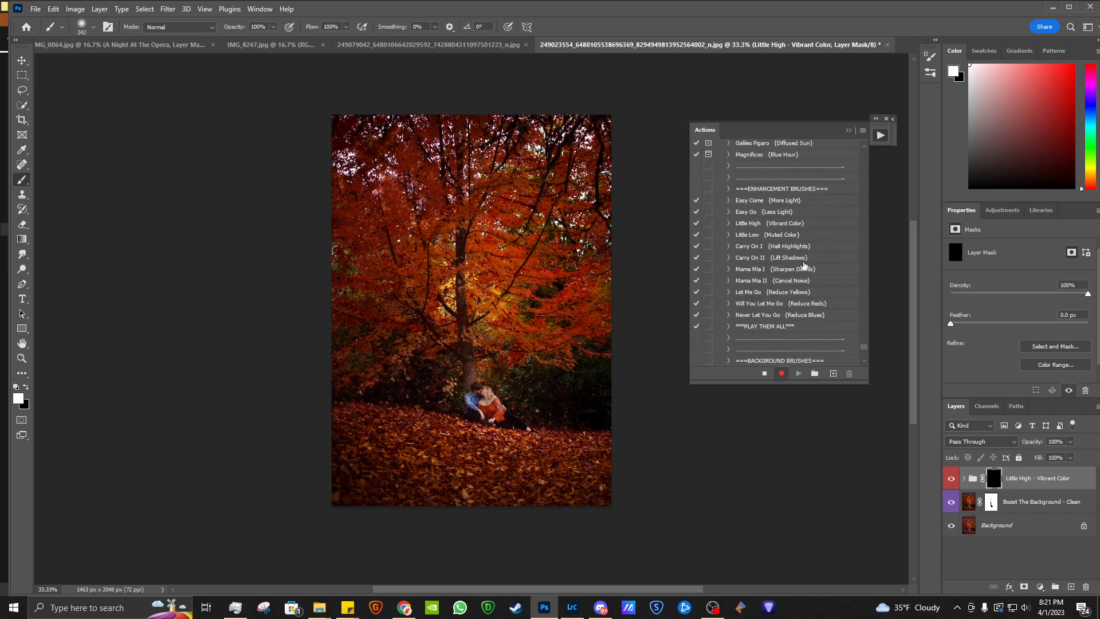
pyautogui.scroll(-3)
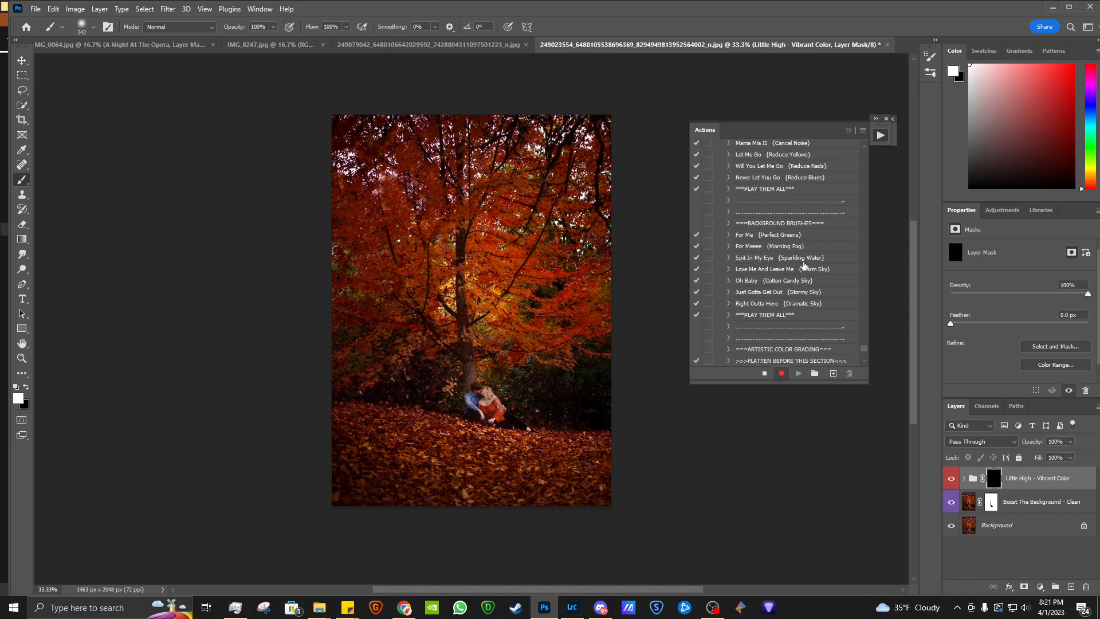
pyautogui.scroll(-3)
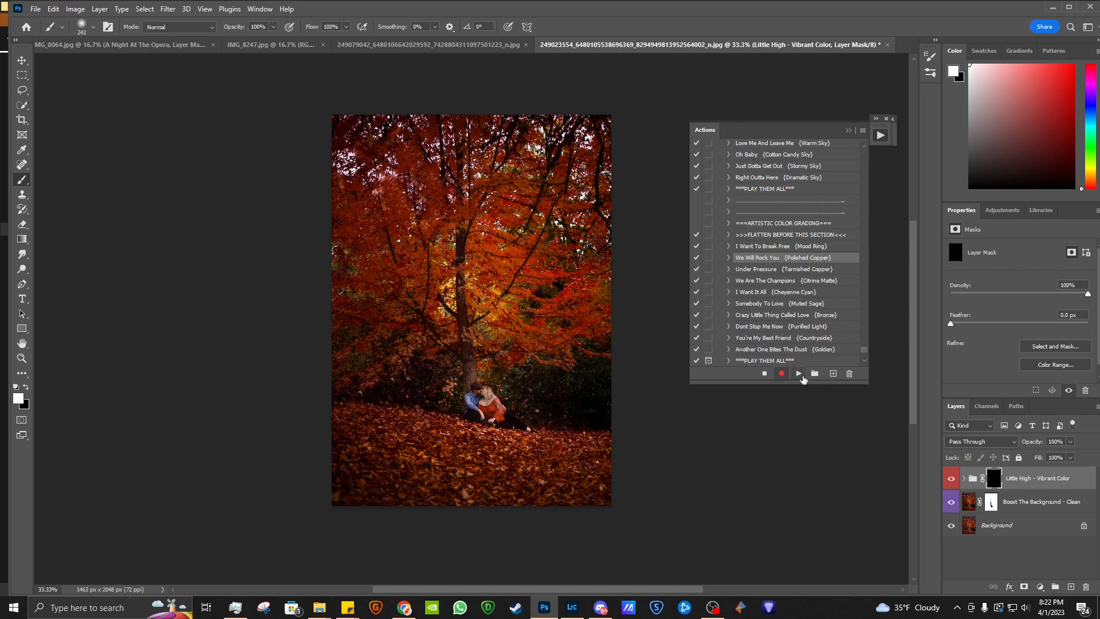
# Play We Will Rock You (Polished Copper) and Really (Neutral Pop), adding each preset layer
pyautogui.click(796, 373)
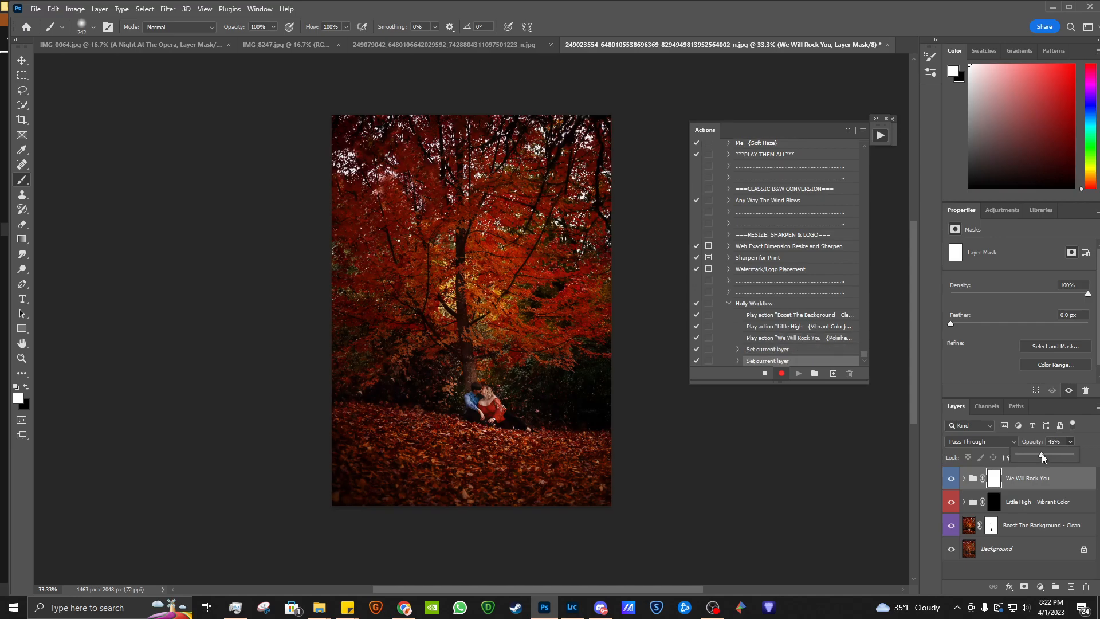
pyautogui.scroll(3)
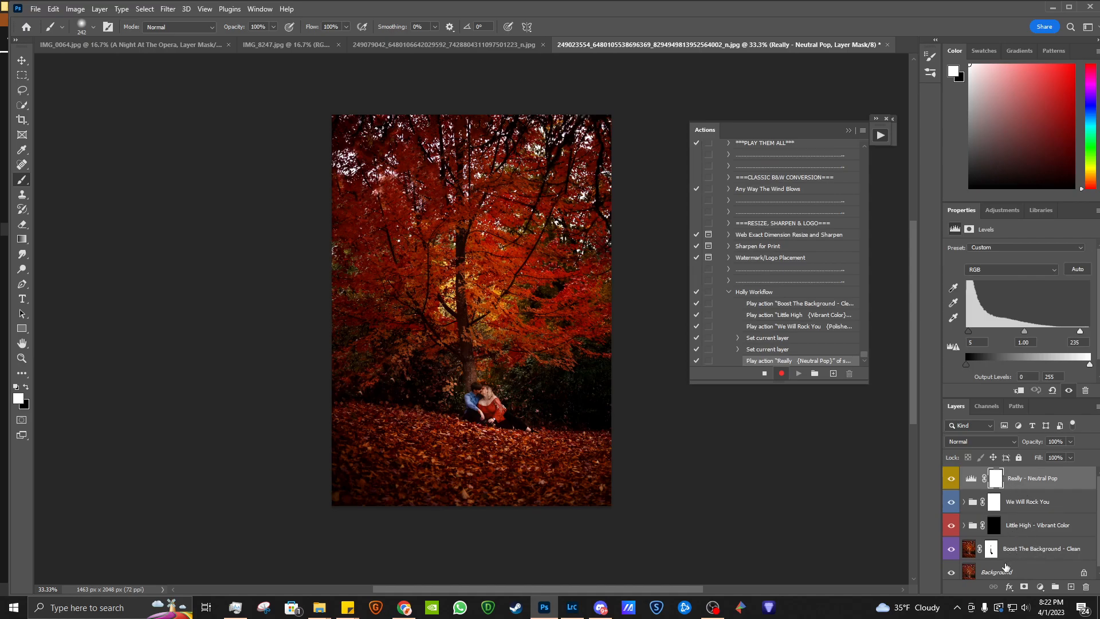
pyautogui.moveTo(961, 474)
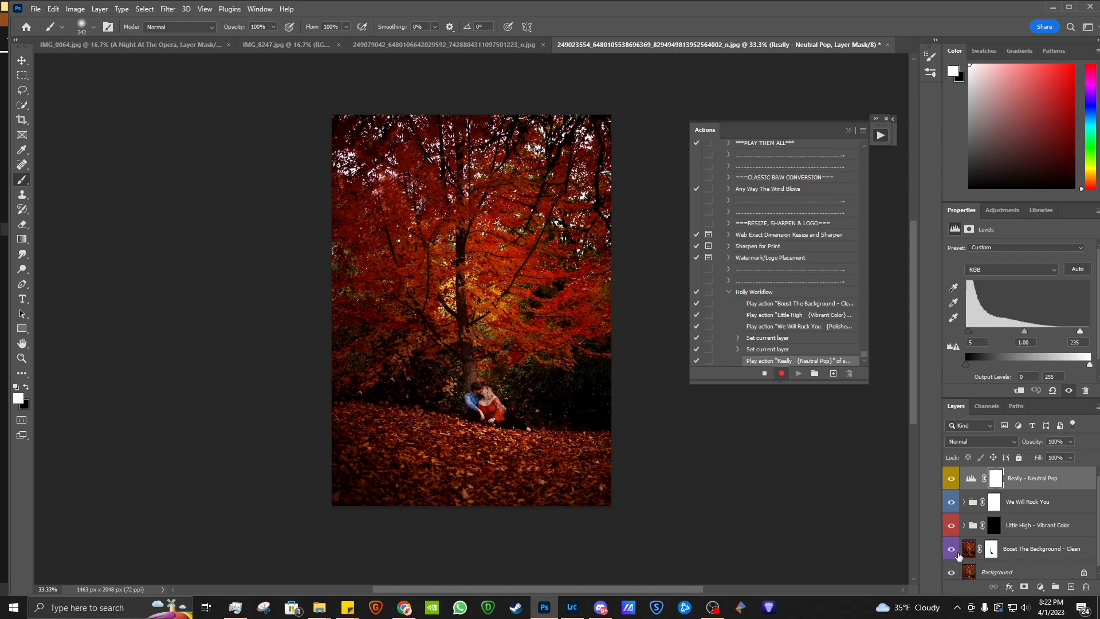
# Group the four selected preset layers as 'Holly Workflow' and stop recording
pyautogui.click(1040, 549)
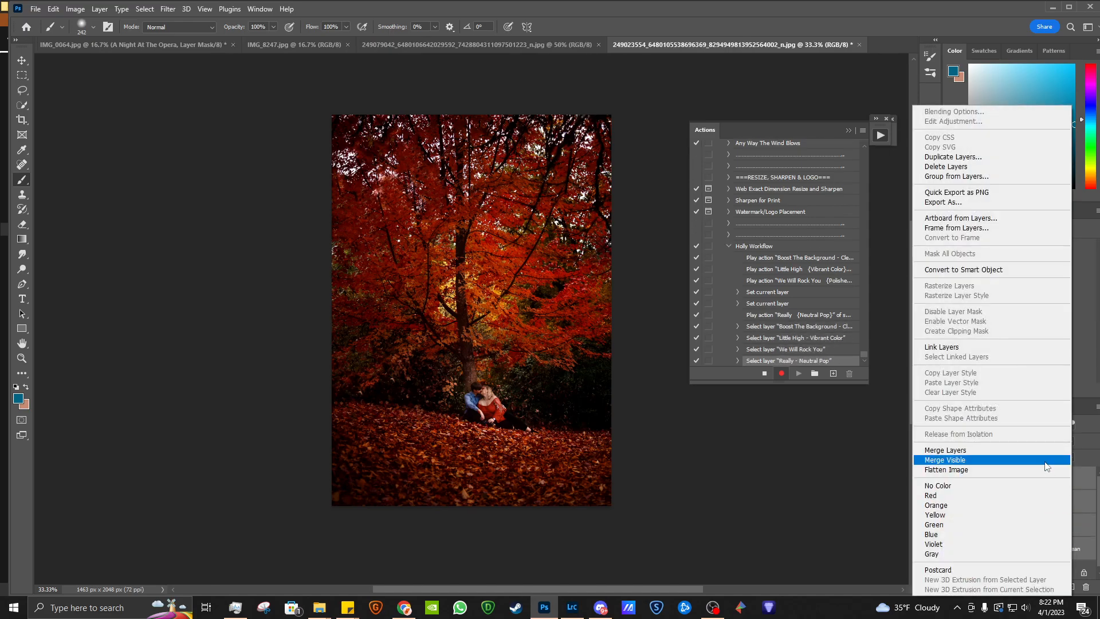
pyautogui.click(956, 176)
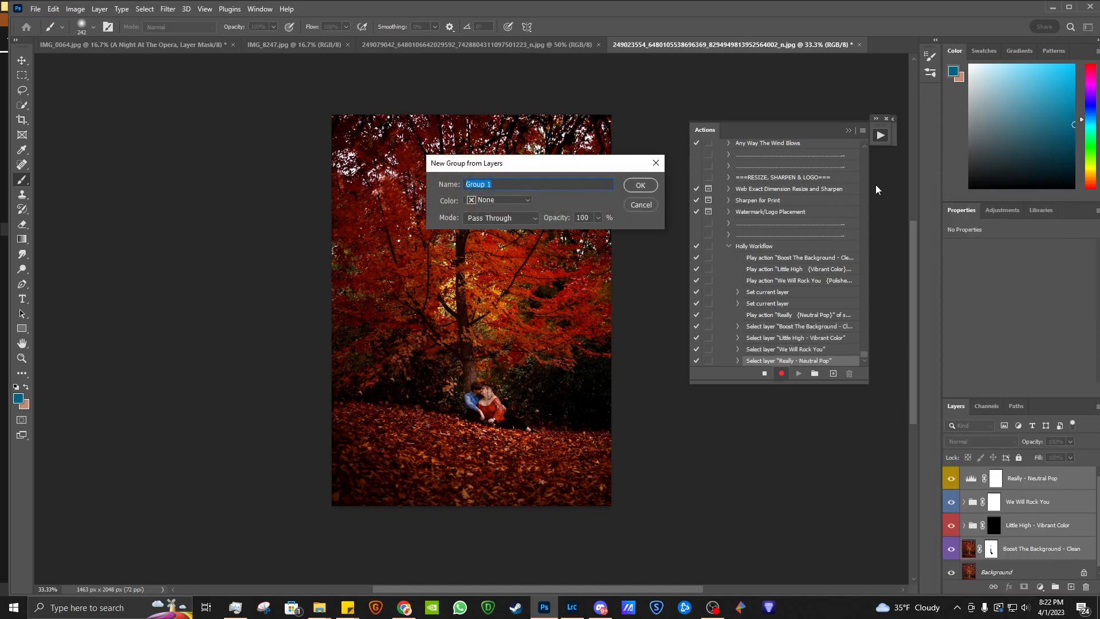
pyautogui.write('Holly Wo')
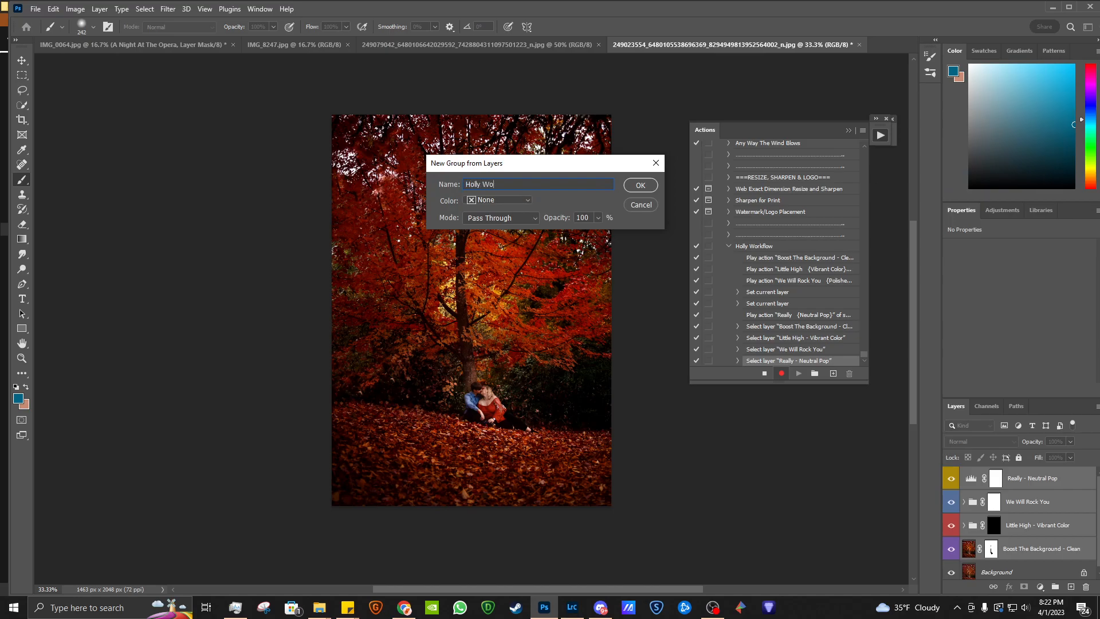
pyautogui.click(638, 185)
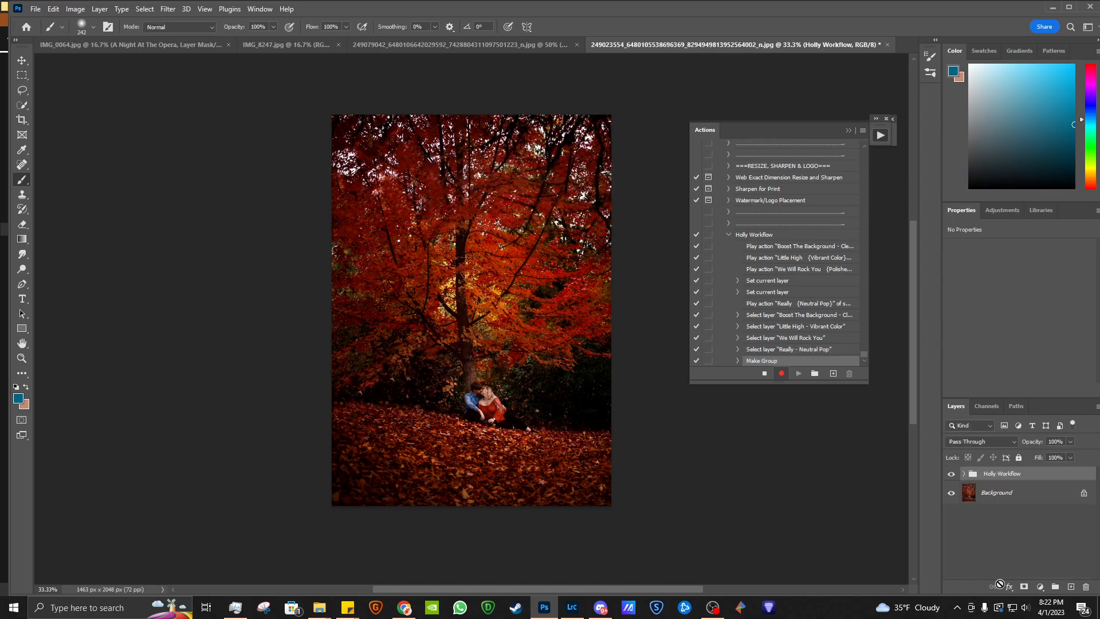
pyautogui.click(764, 372)
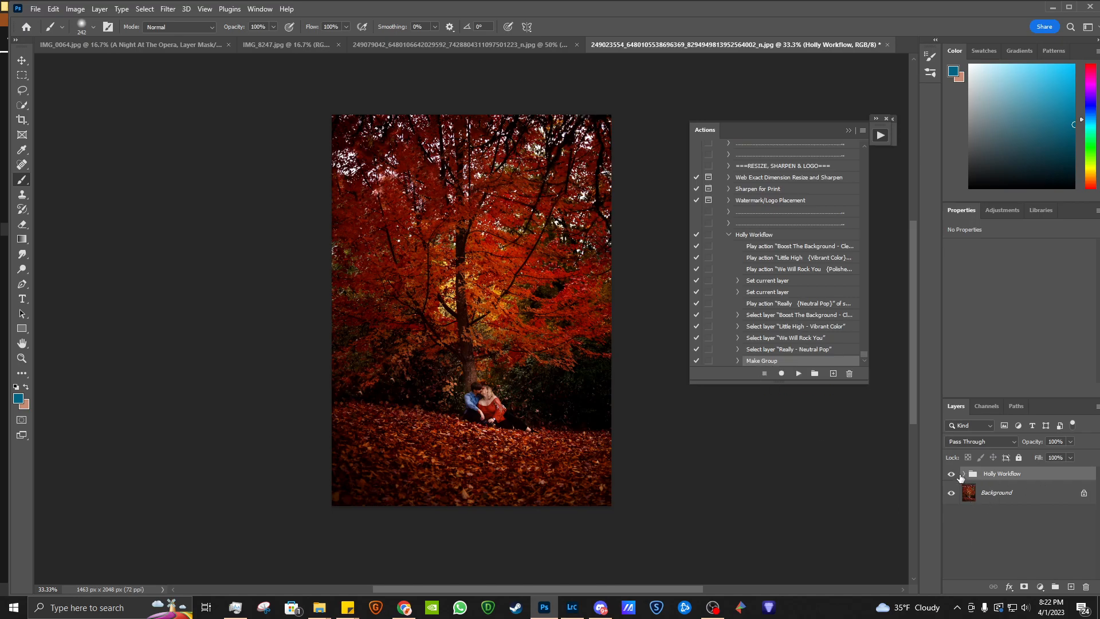
# Hide the Holly Workflow group, revert to the original History snapshot, and return to Actions
pyautogui.click(961, 474)
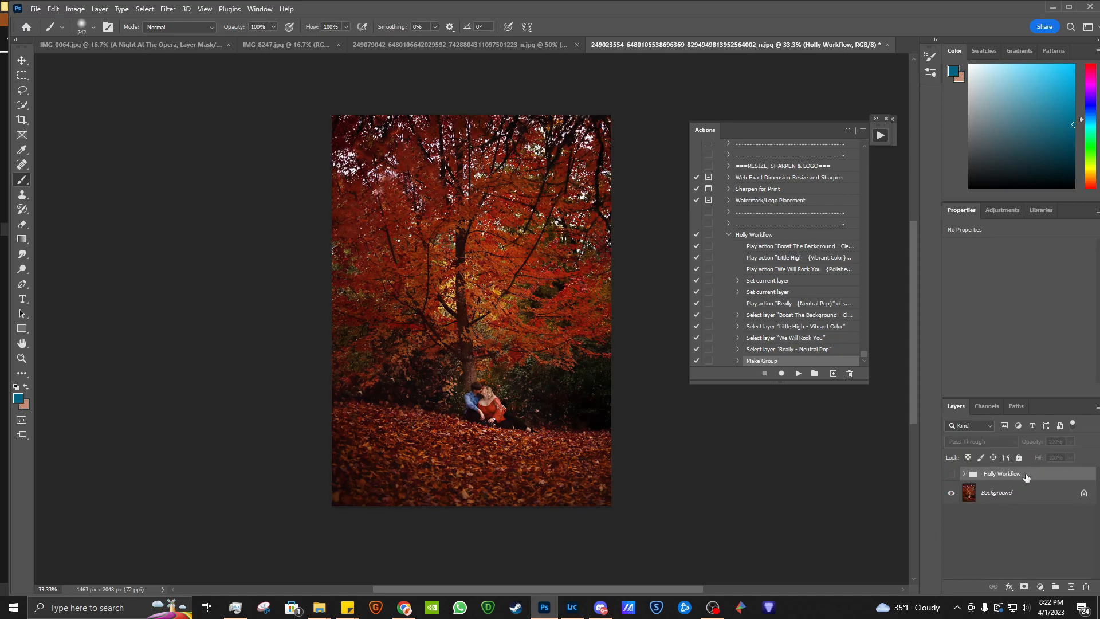
pyautogui.click(994, 491)
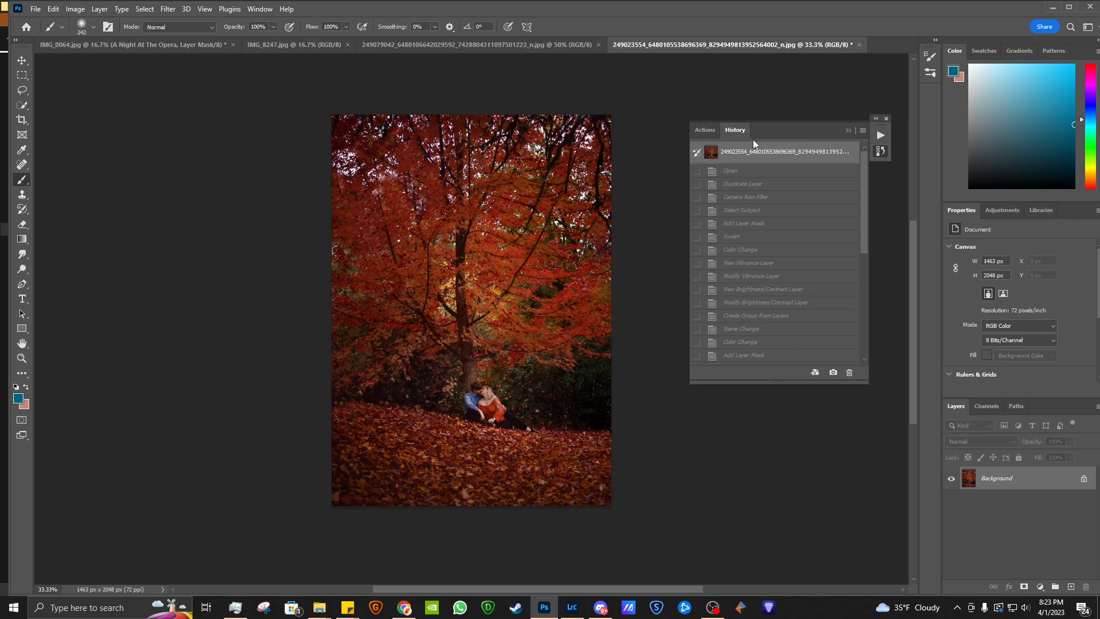
pyautogui.click(703, 130)
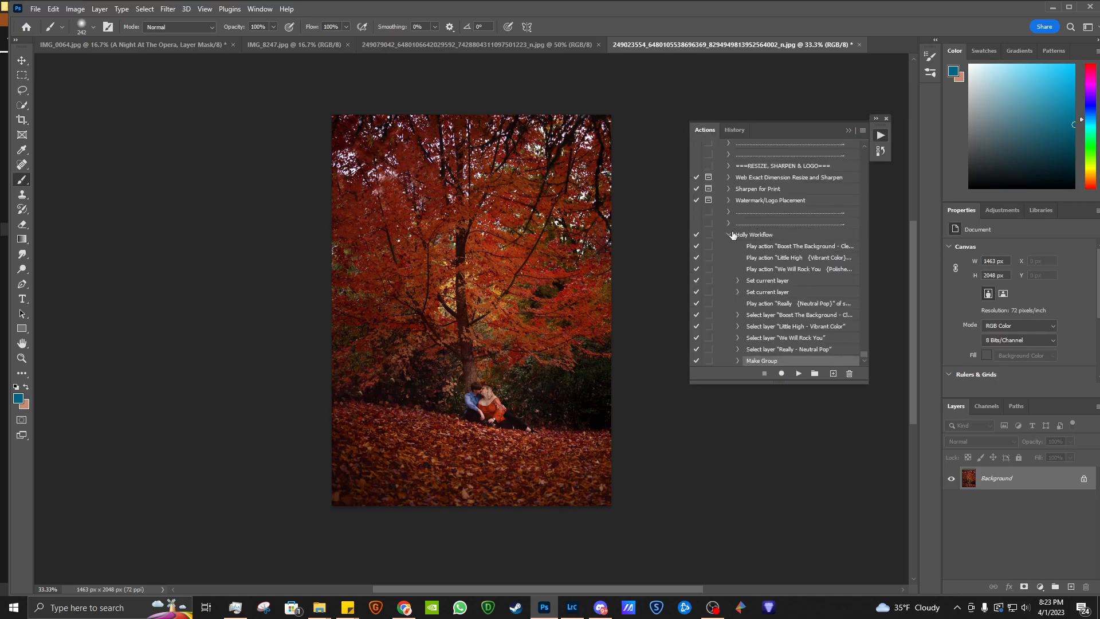
pyautogui.scroll(3)
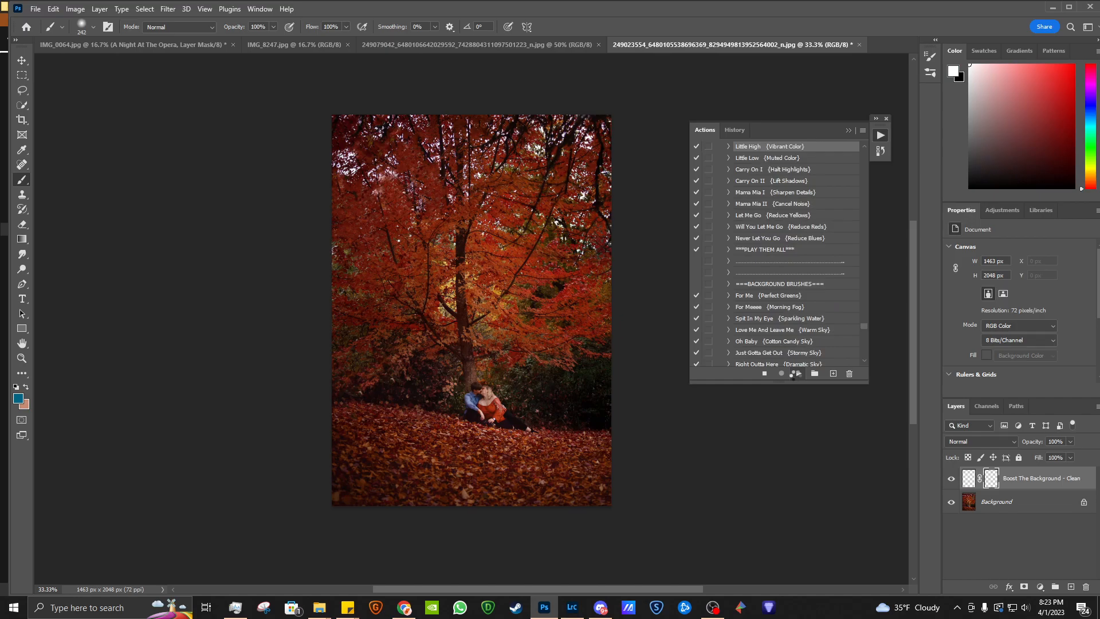
# Replay Holly Workflow to rebuild the group, then go to the File menu for batch processing
pyautogui.click(797, 374)
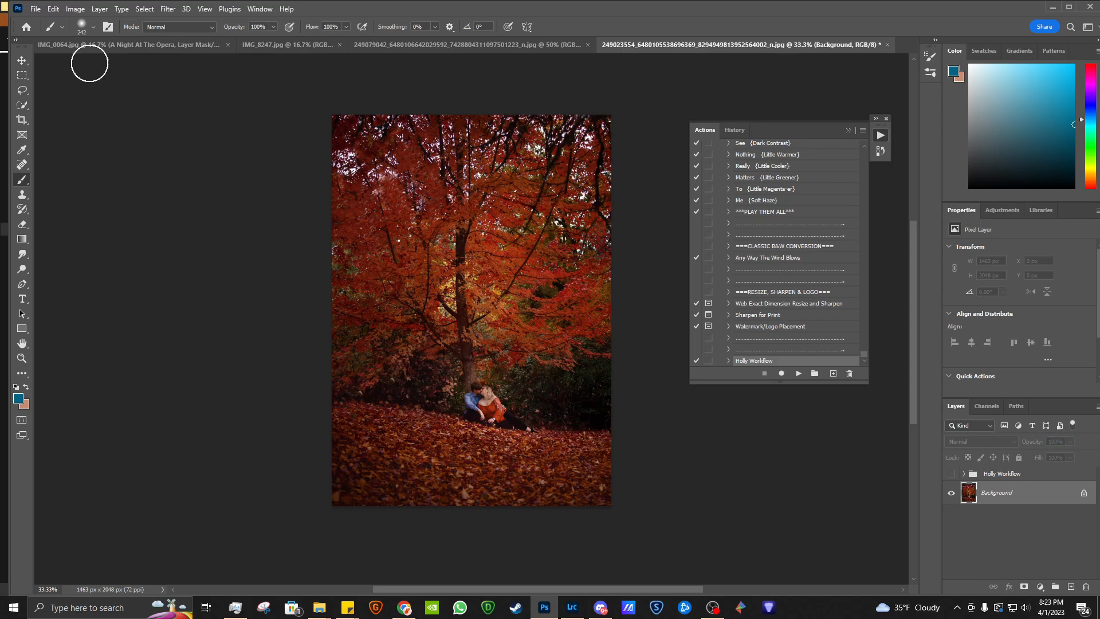
pyautogui.click(35, 9)
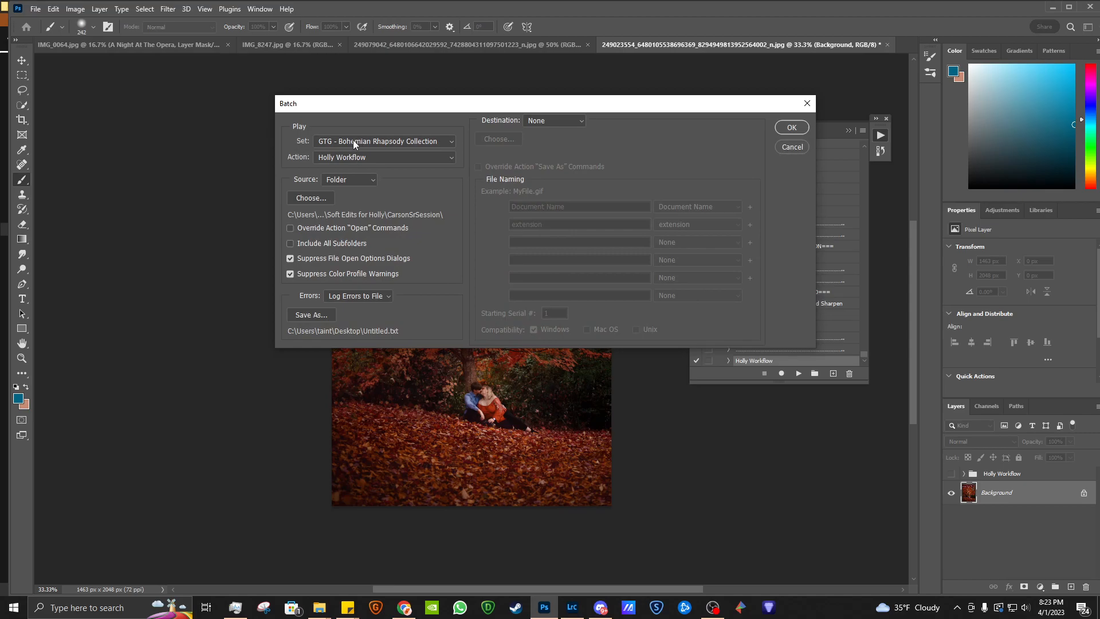
pyautogui.moveTo(856, 154)
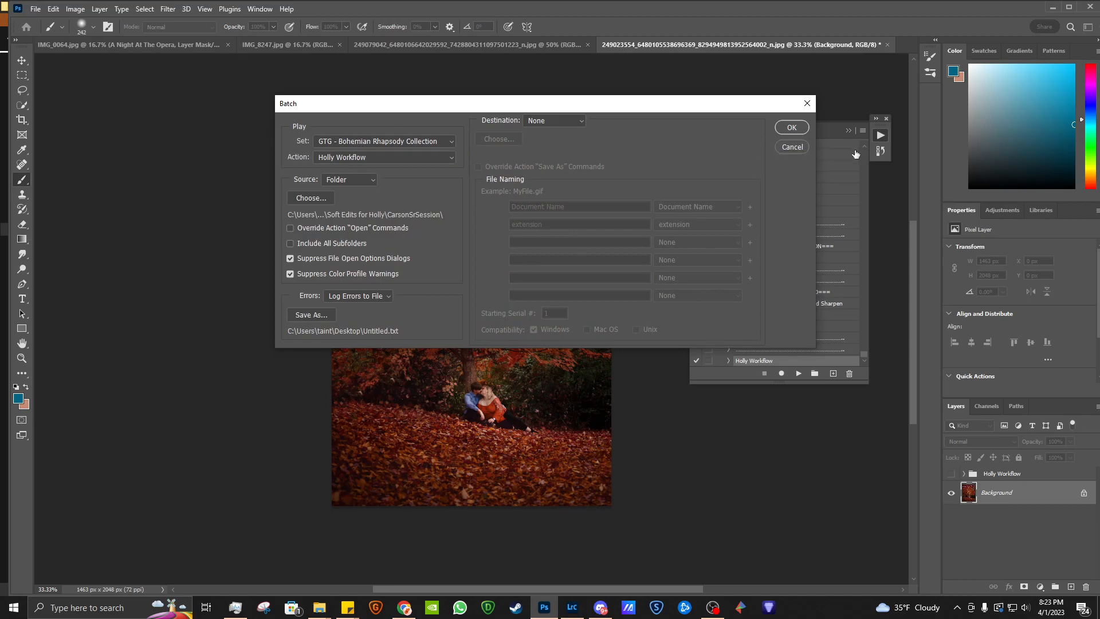
pyautogui.moveTo(339, 169)
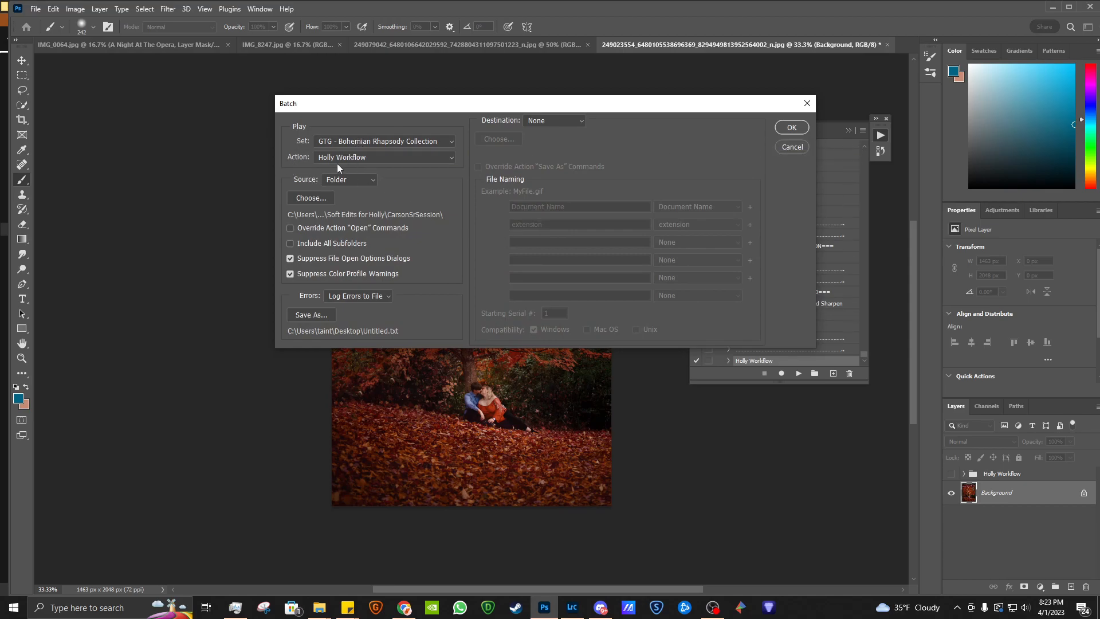
pyautogui.moveTo(363, 184)
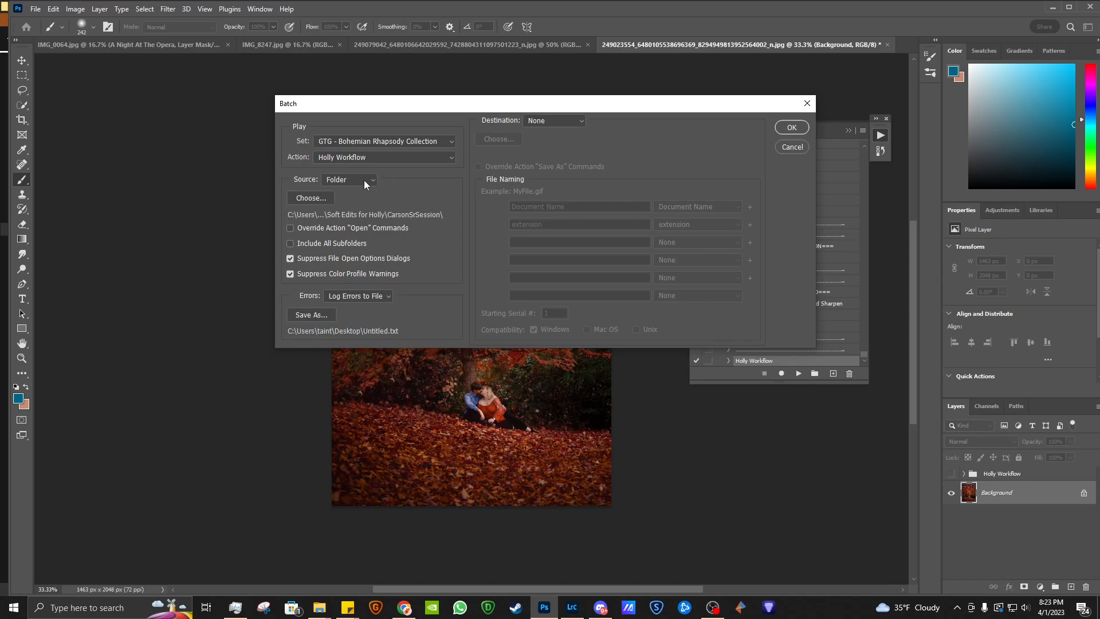
pyautogui.moveTo(364, 182)
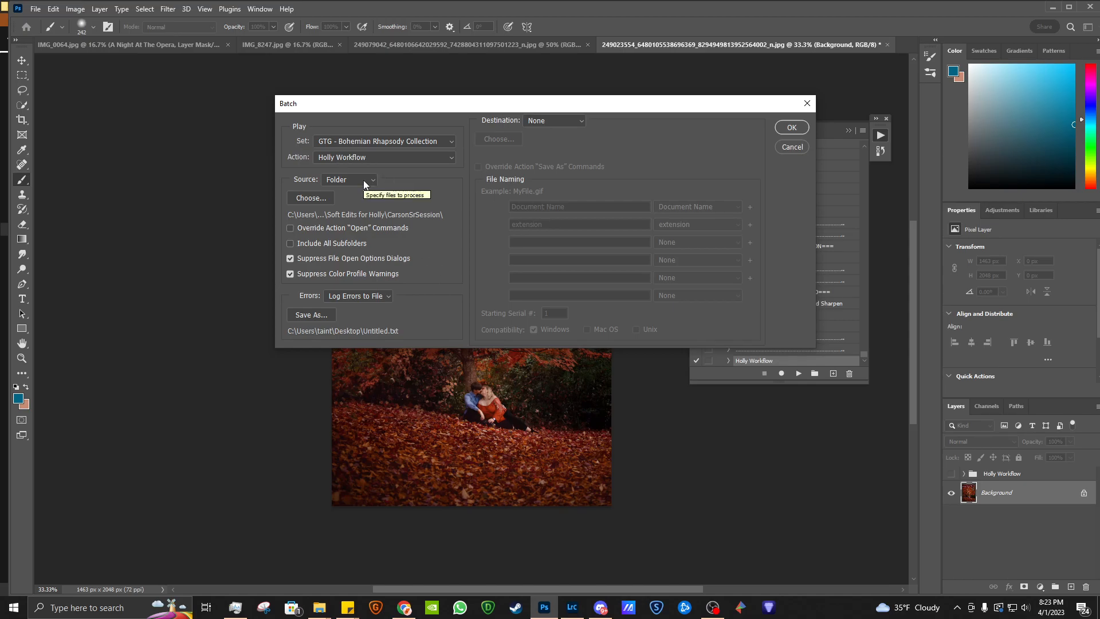
pyautogui.moveTo(335, 207)
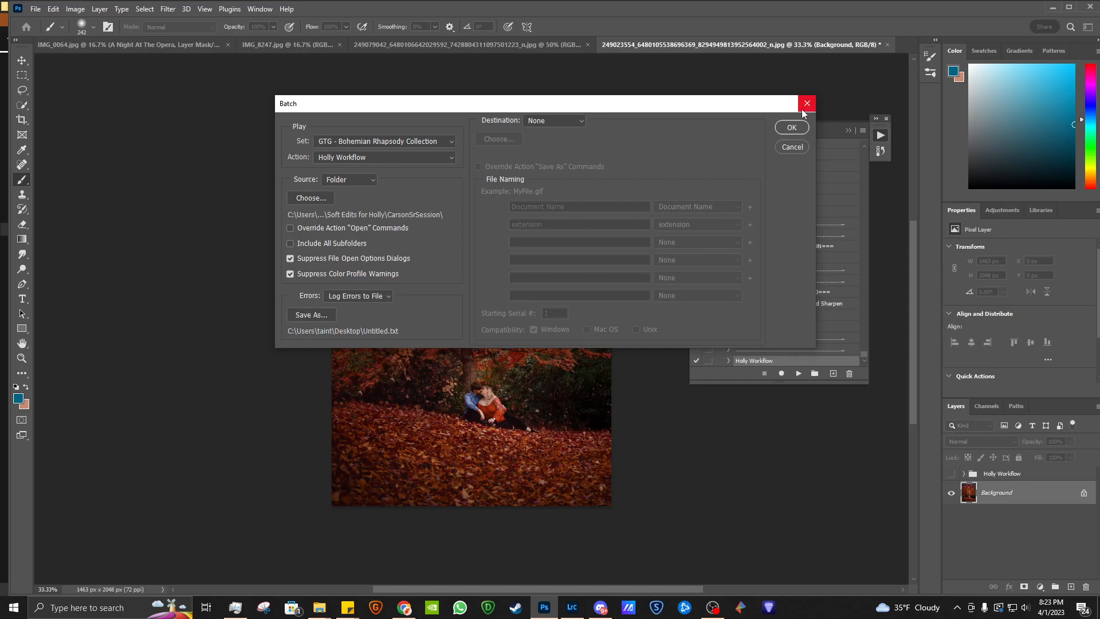
pyautogui.moveTo(806, 103)
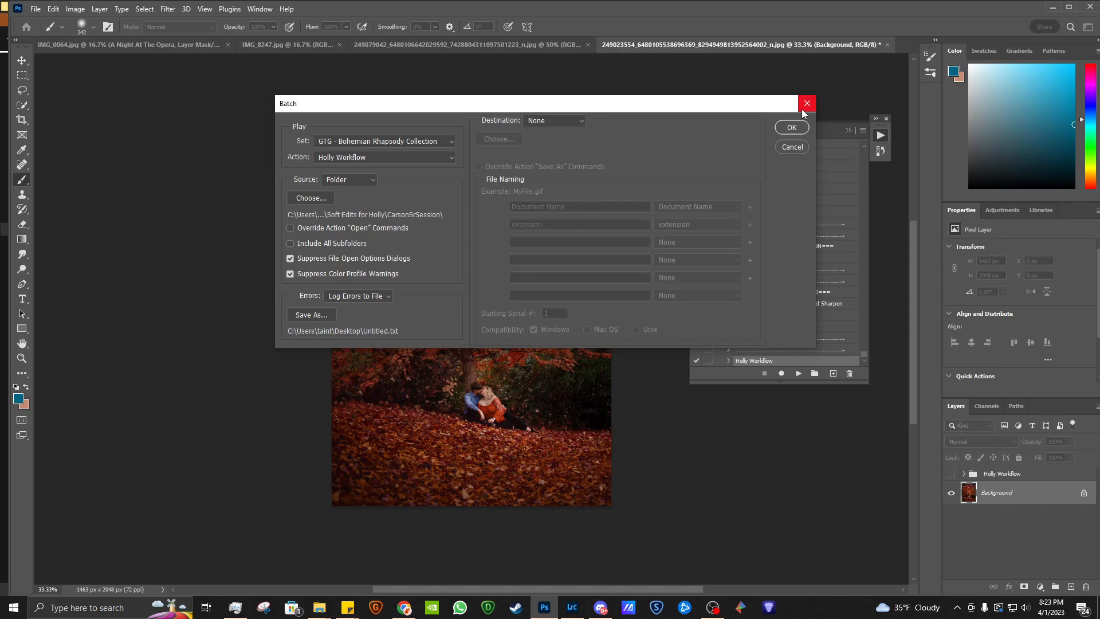
pyautogui.moveTo(788, 156)
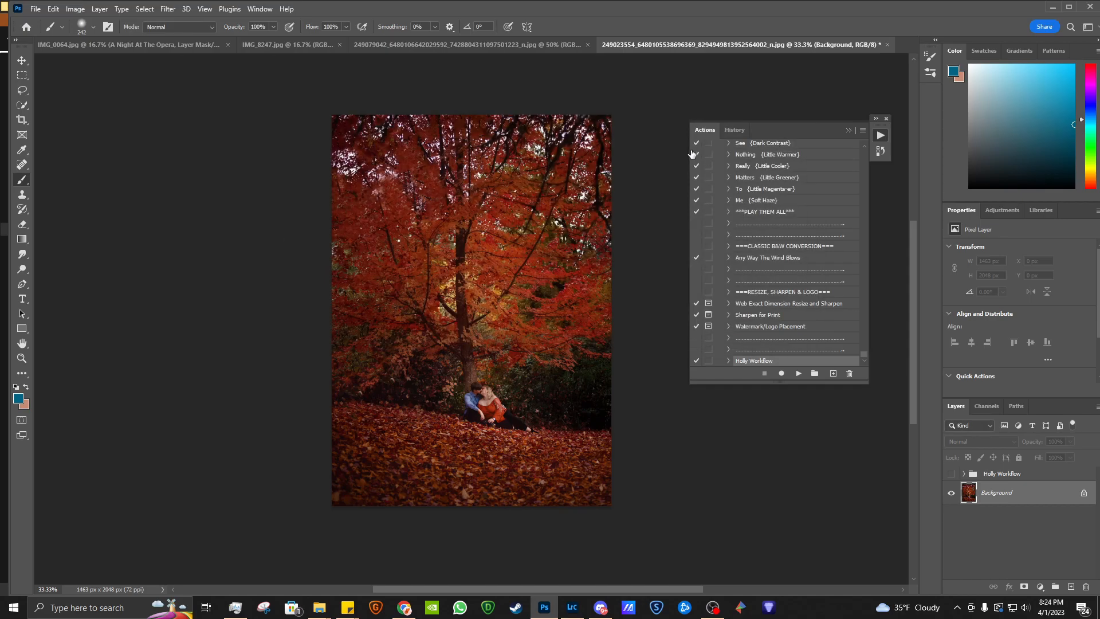
pyautogui.moveTo(696, 166)
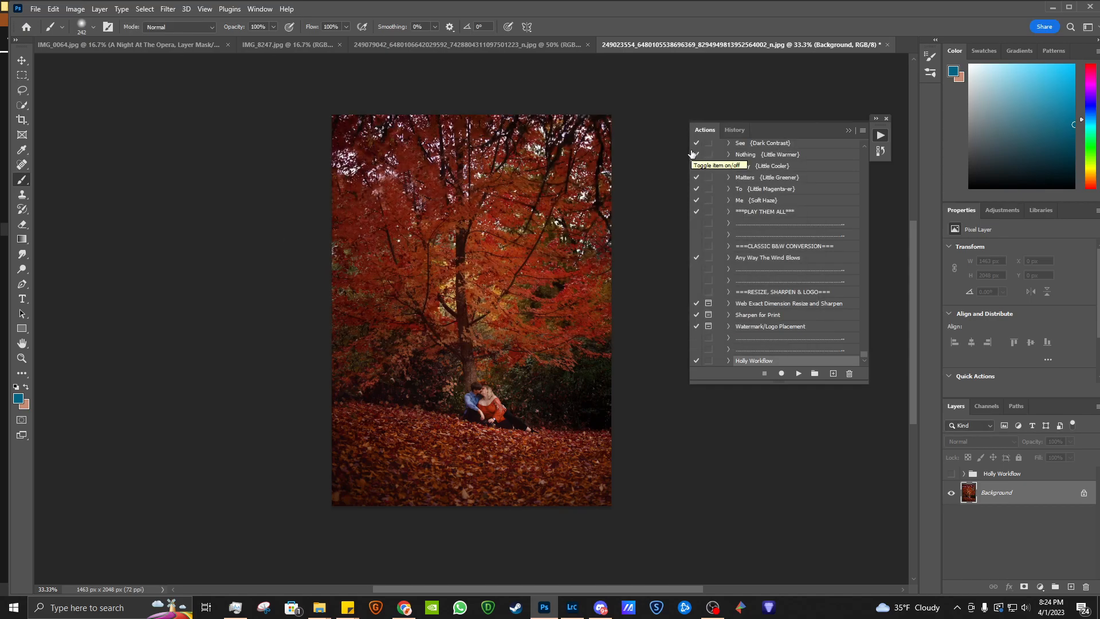